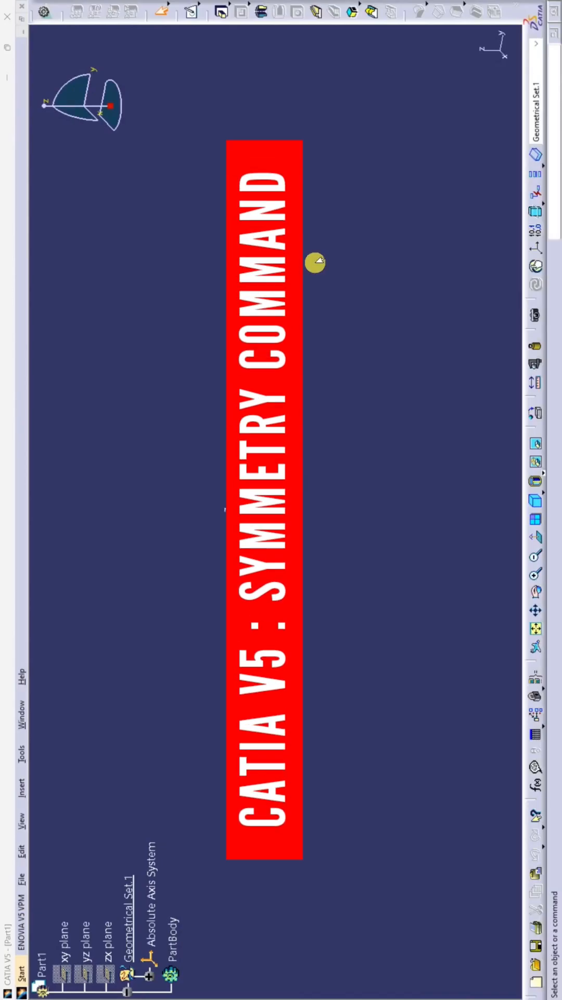
Enter the Sketcher on a reference plane of Part1 to begin Sketch.1.
left_click(194, 12)
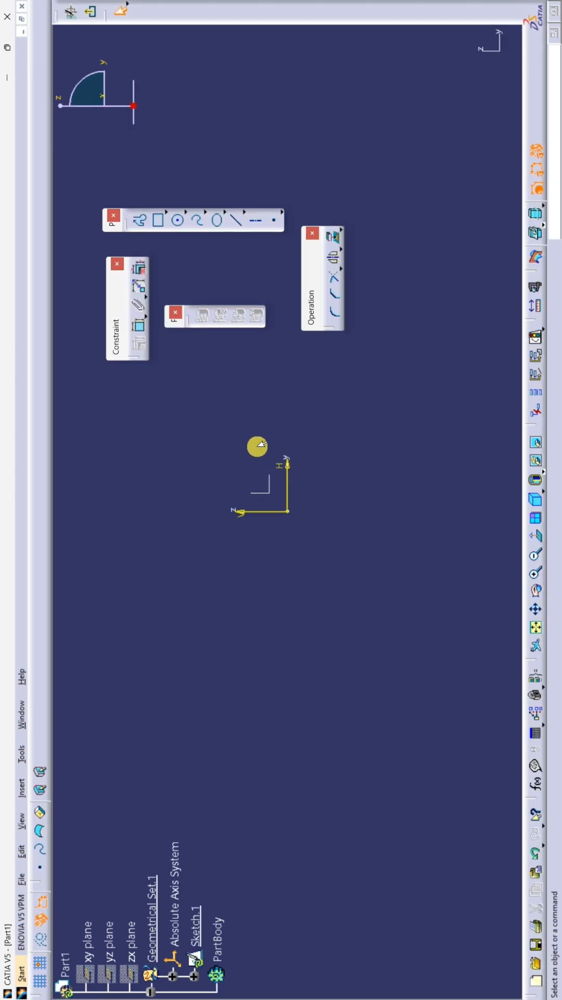
Pick the Rectangle profile to draw a rectangle around the sketch origin.
left_click(158, 220)
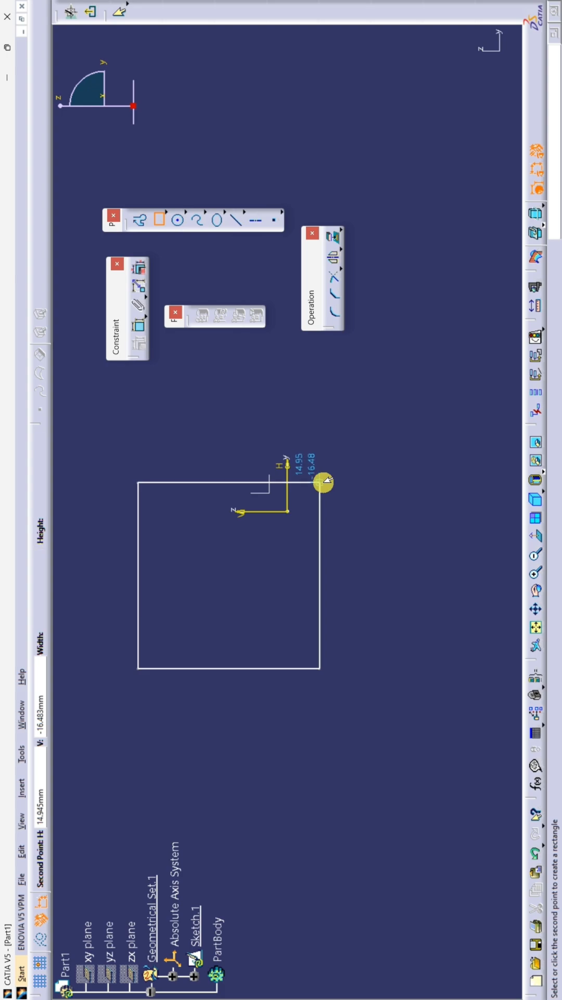
mouse_move(397, 468)
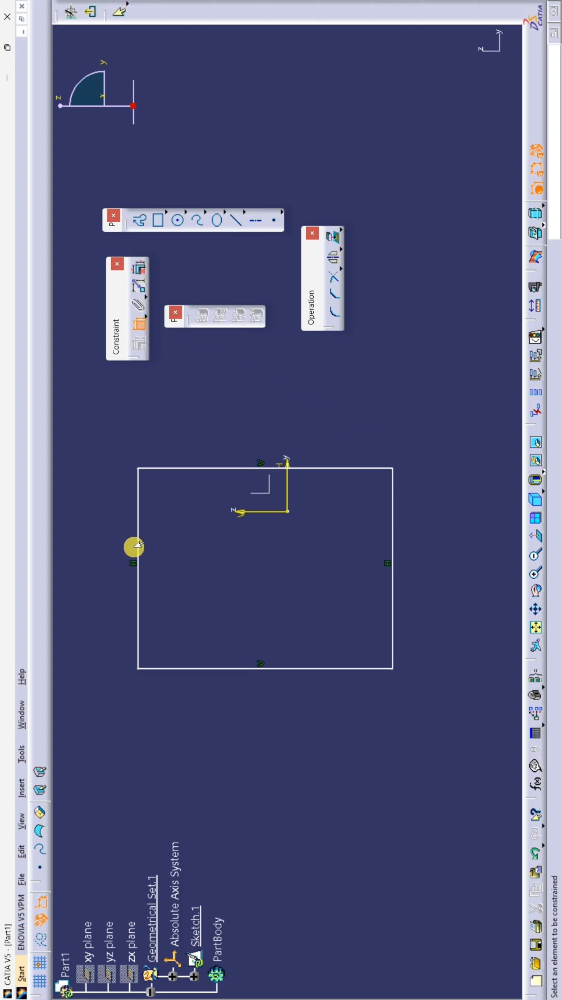
Dimension the rectangle's left edge to 100 and its top edge to 130.
left_click(135, 547)
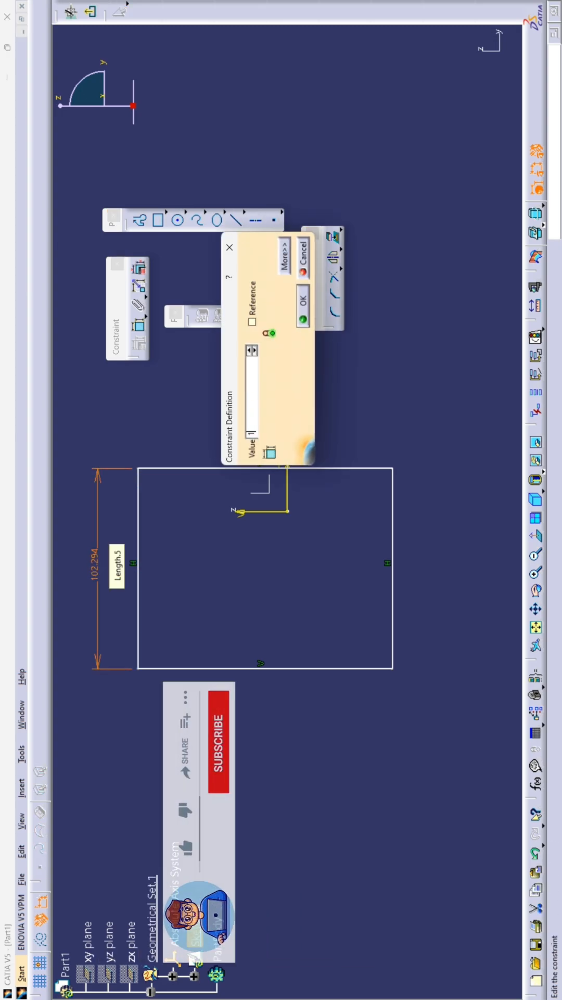
type("100")
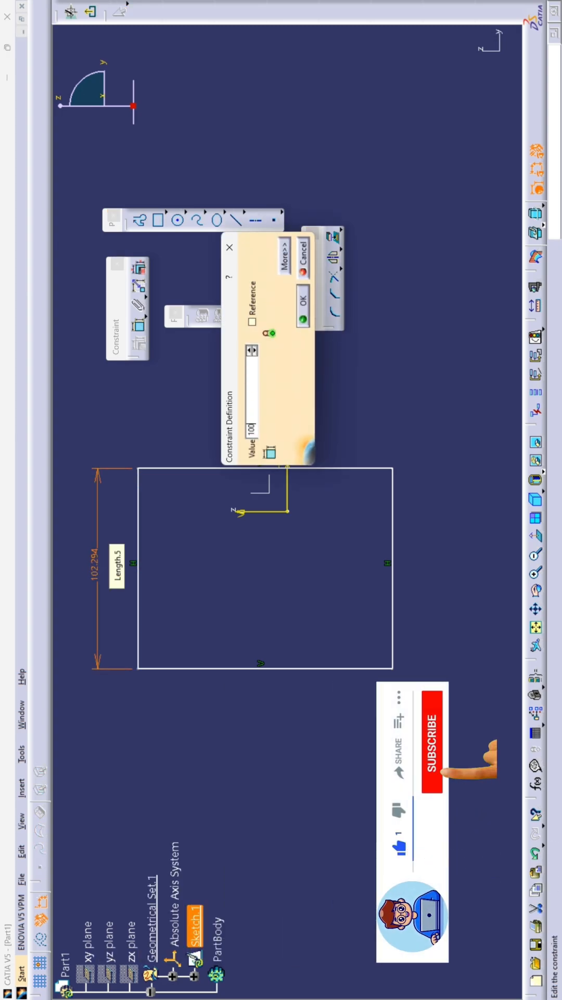
left_click(304, 319)
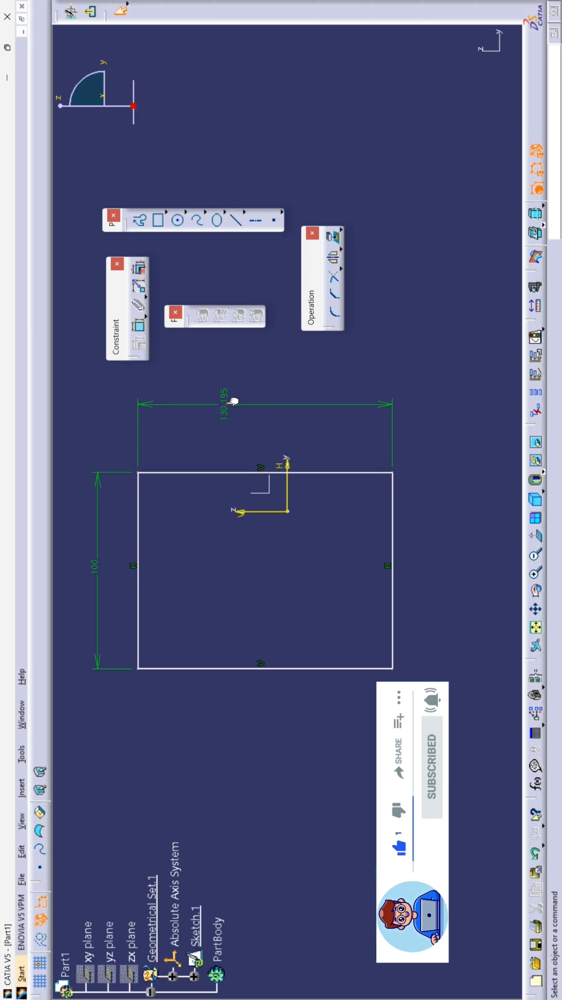
double_click(227, 405)
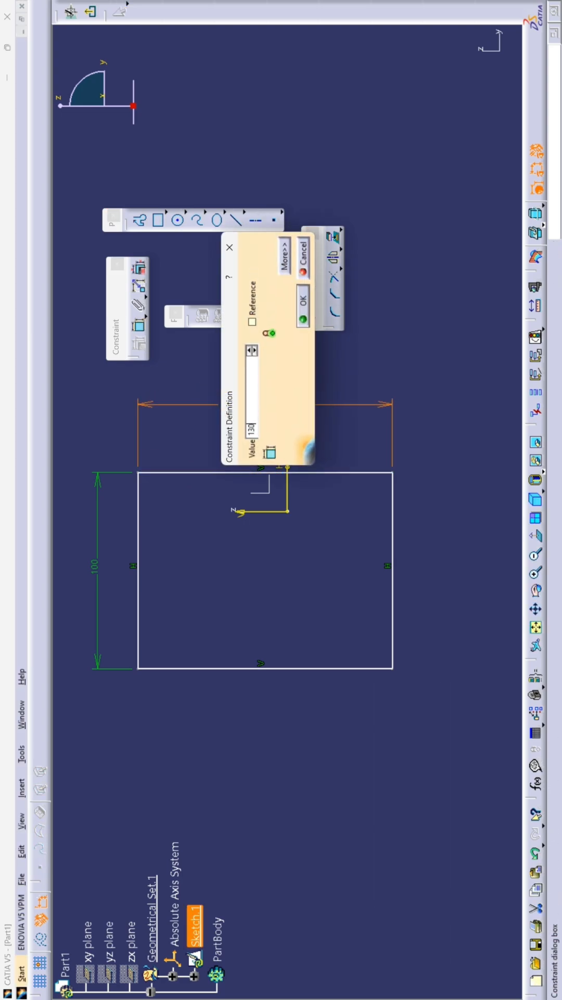
left_click(300, 317)
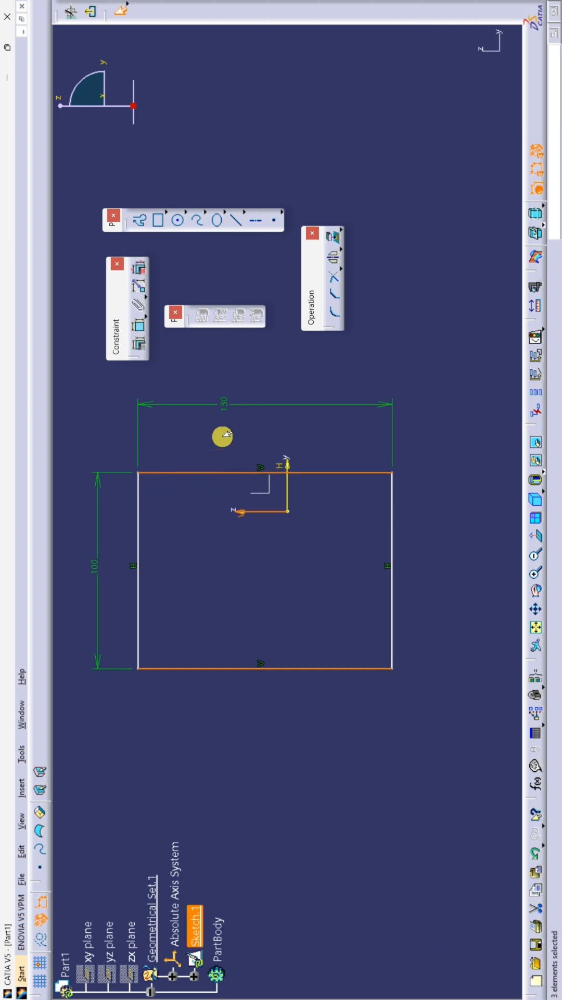
mouse_move(135, 342)
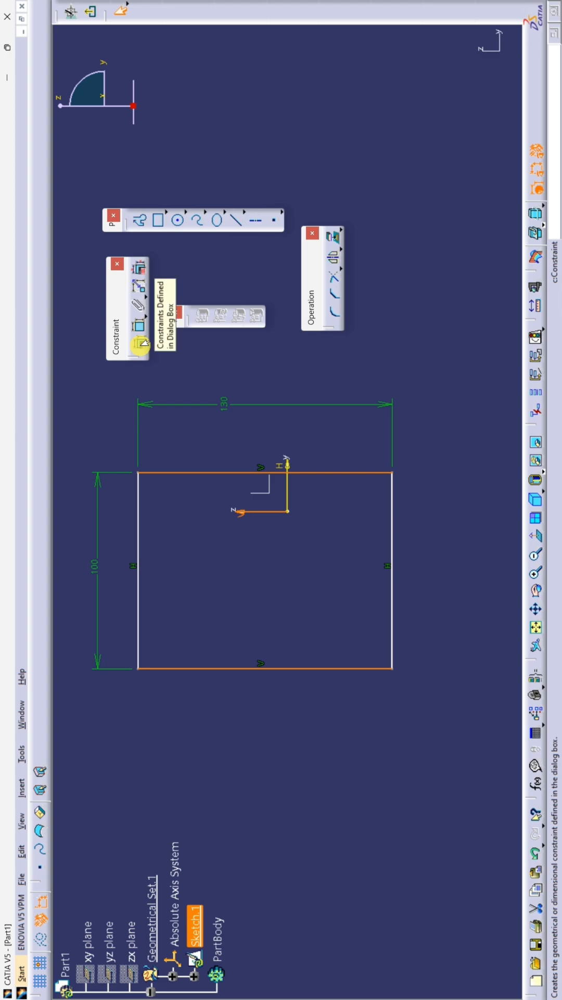
Bring up the constraint-type choices for the selected top line, bottom line and axis.
left_click(137, 334)
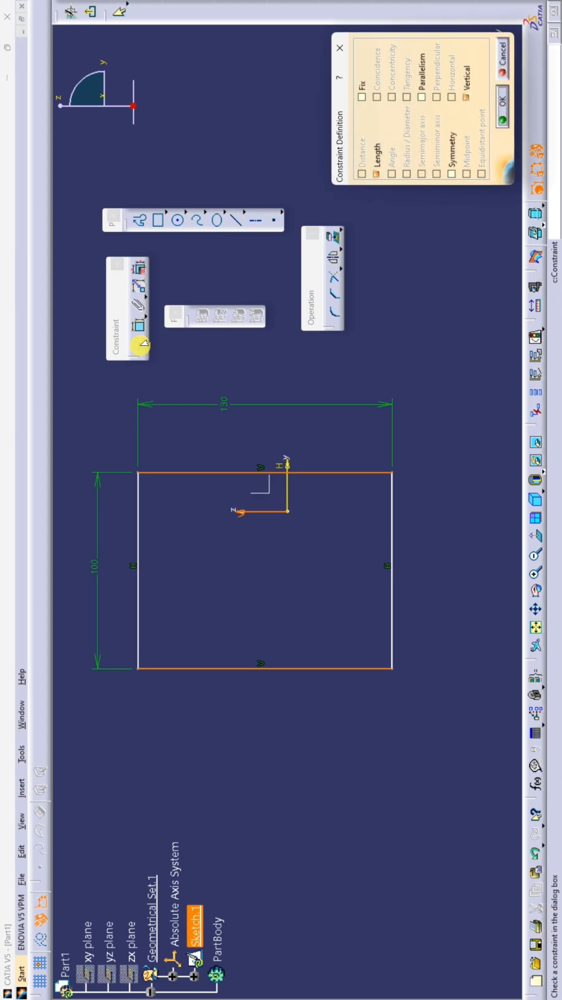